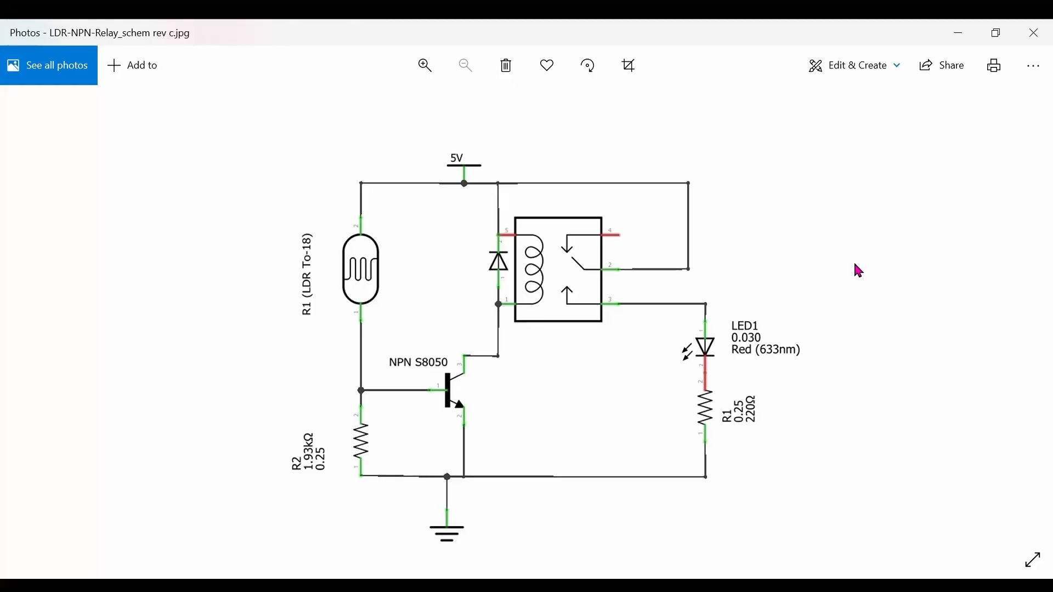
{"action": "mouse_move", "coordinate": [245, 461]}
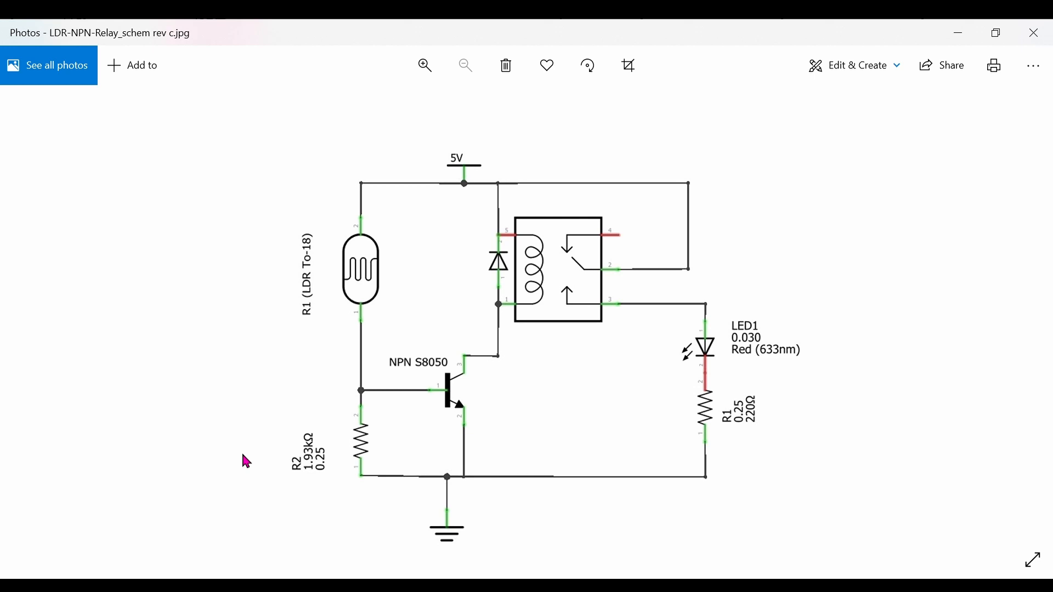
{"action": "mouse_move", "coordinate": [362, 376]}
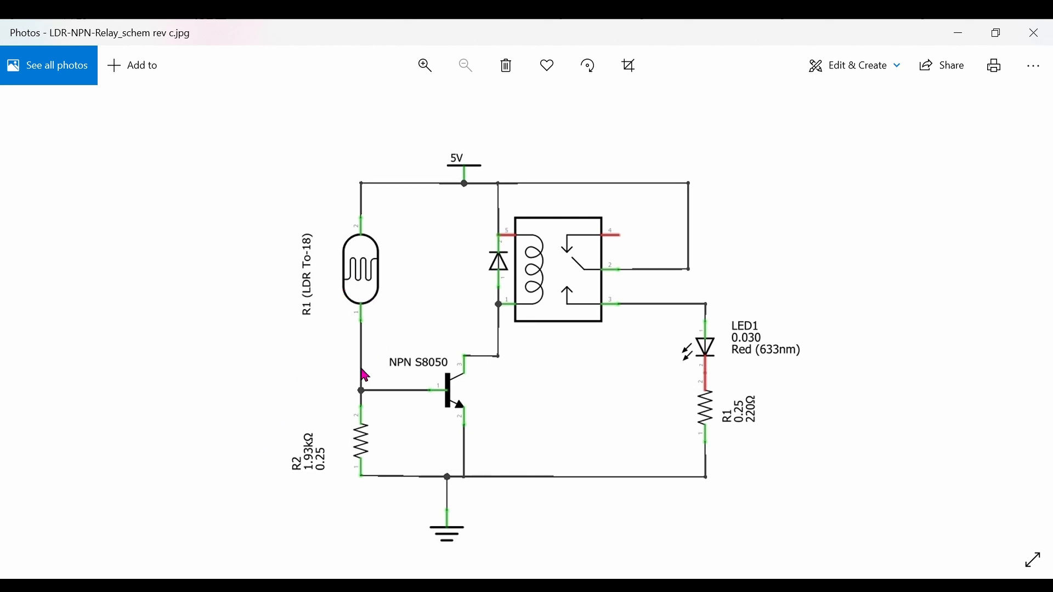
{"action": "mouse_move", "coordinate": [378, 319]}
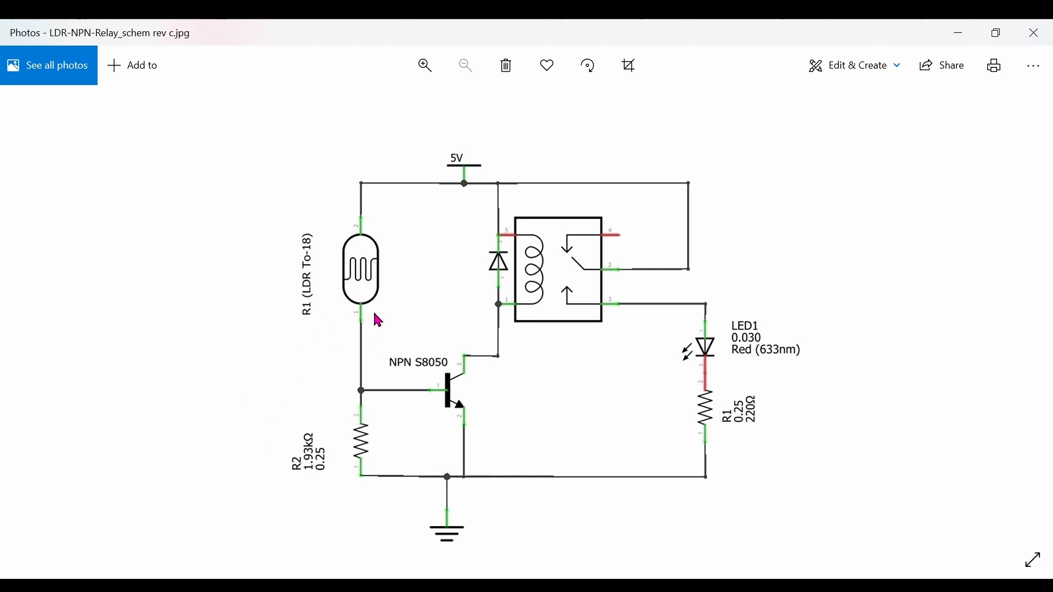
{"action": "mouse_move", "coordinate": [375, 460]}
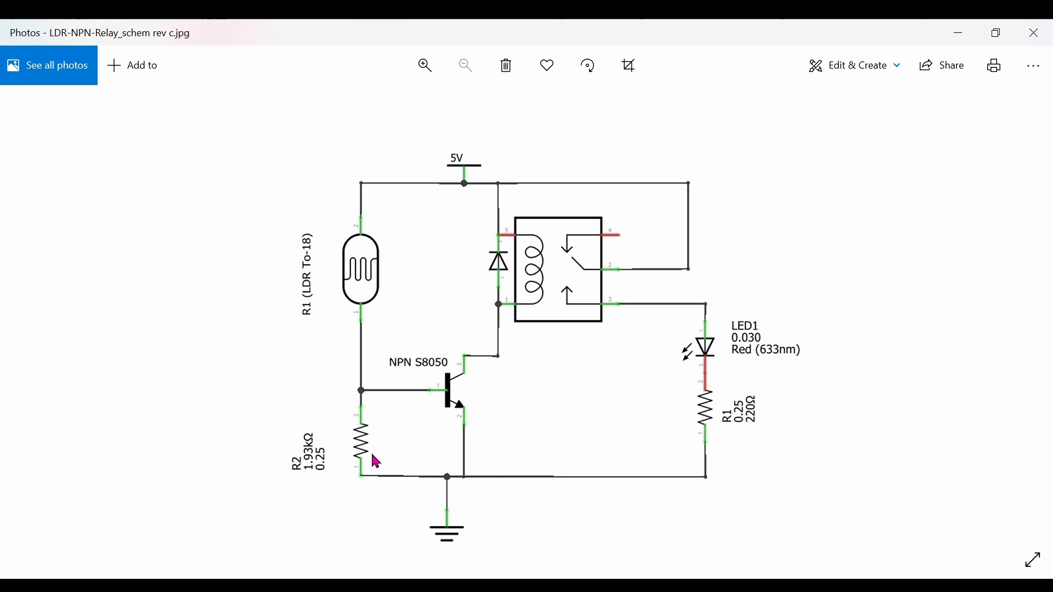
{"action": "mouse_move", "coordinate": [433, 396]}
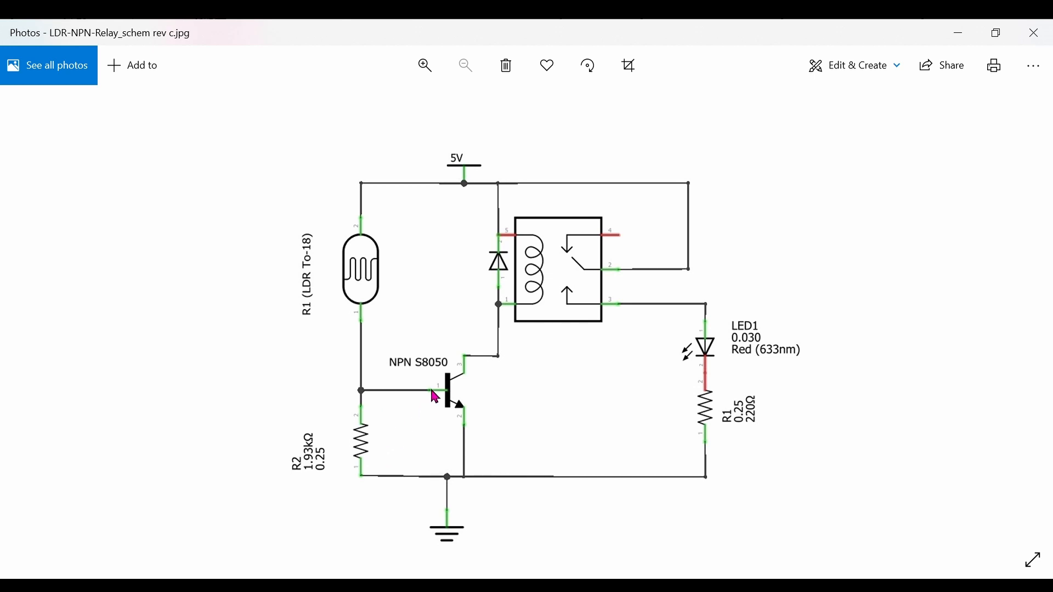
{"action": "mouse_move", "coordinate": [531, 431]}
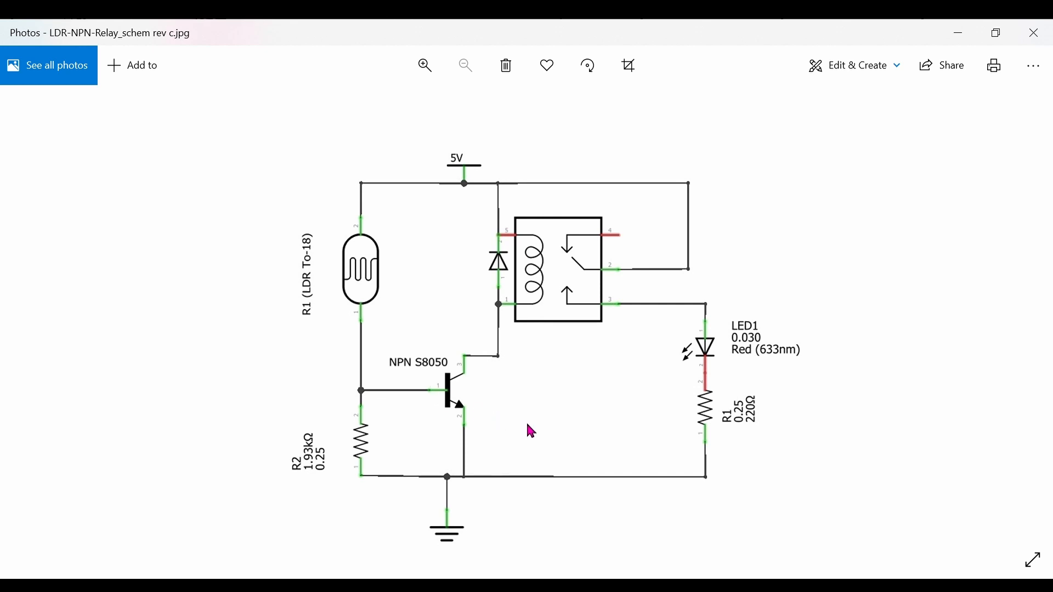
{"action": "mouse_move", "coordinate": [455, 376]}
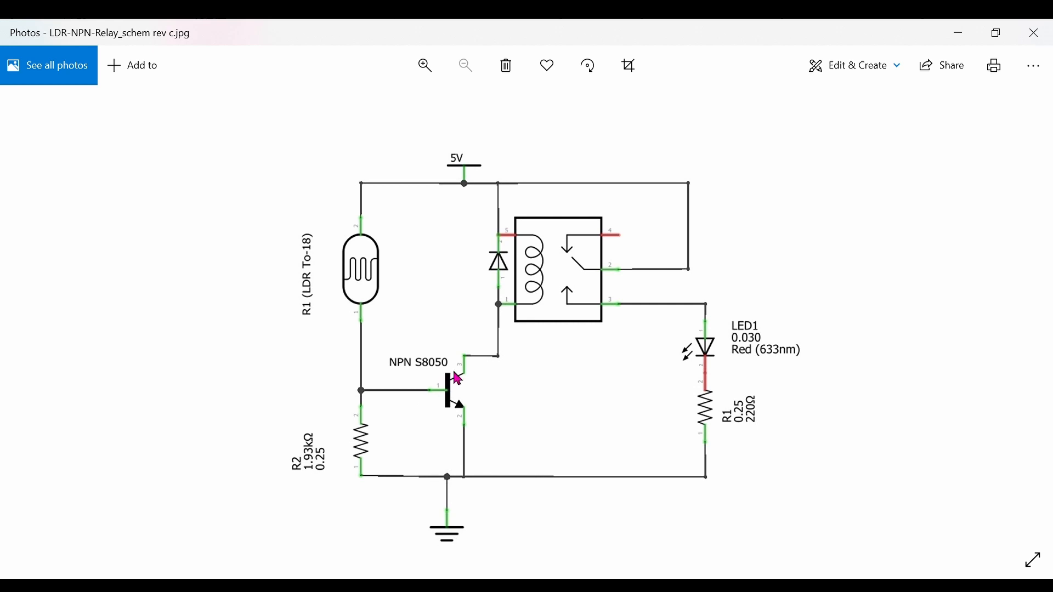
{"action": "mouse_move", "coordinate": [490, 424]}
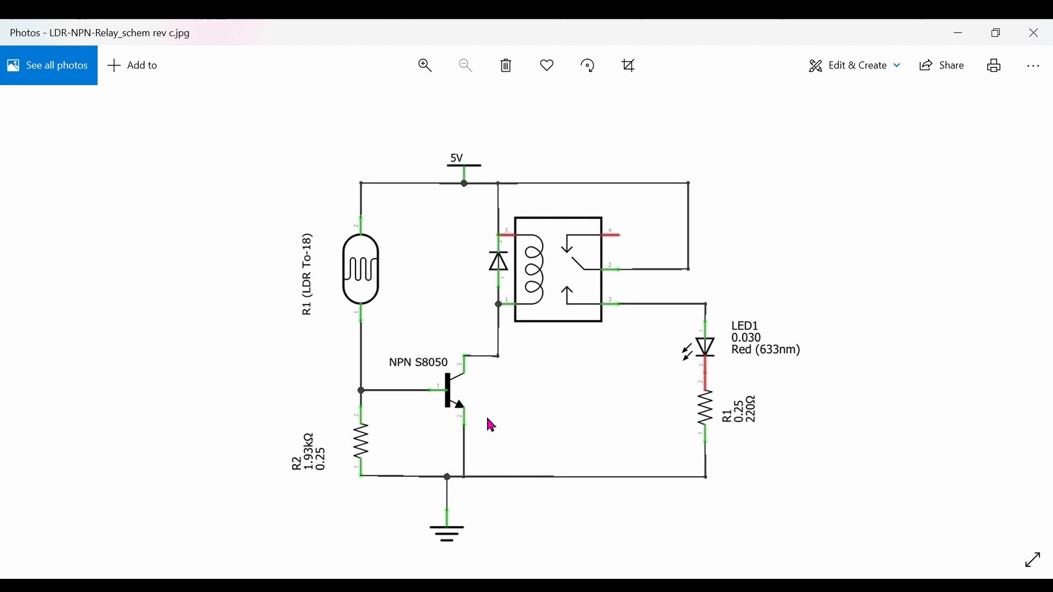
{"action": "mouse_move", "coordinate": [550, 334]}
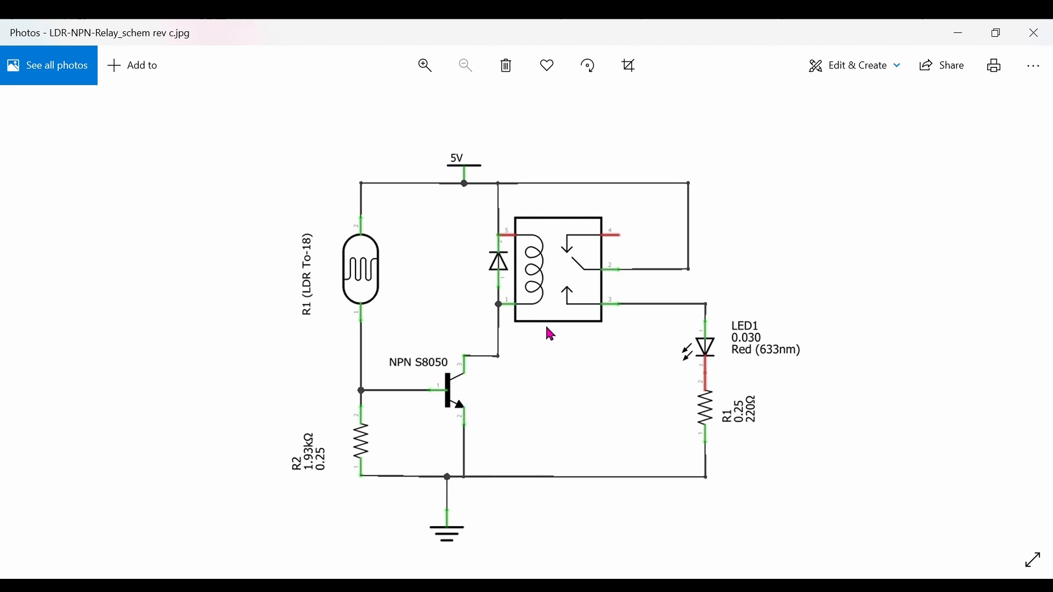
{"action": "mouse_move", "coordinate": [571, 324]}
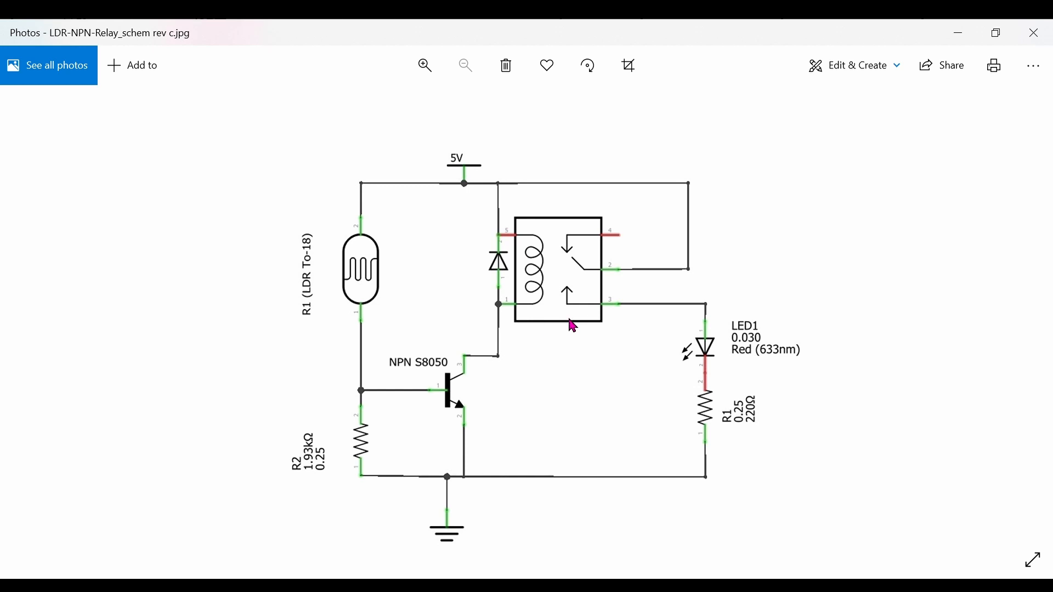
{"action": "mouse_move", "coordinate": [614, 279]}
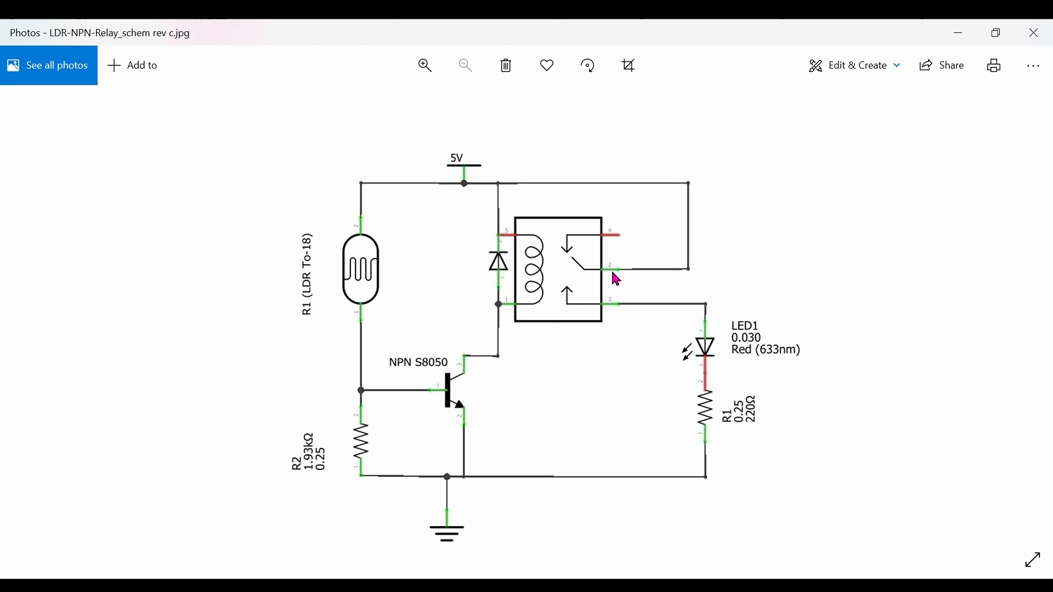
{"action": "mouse_move", "coordinate": [604, 308]}
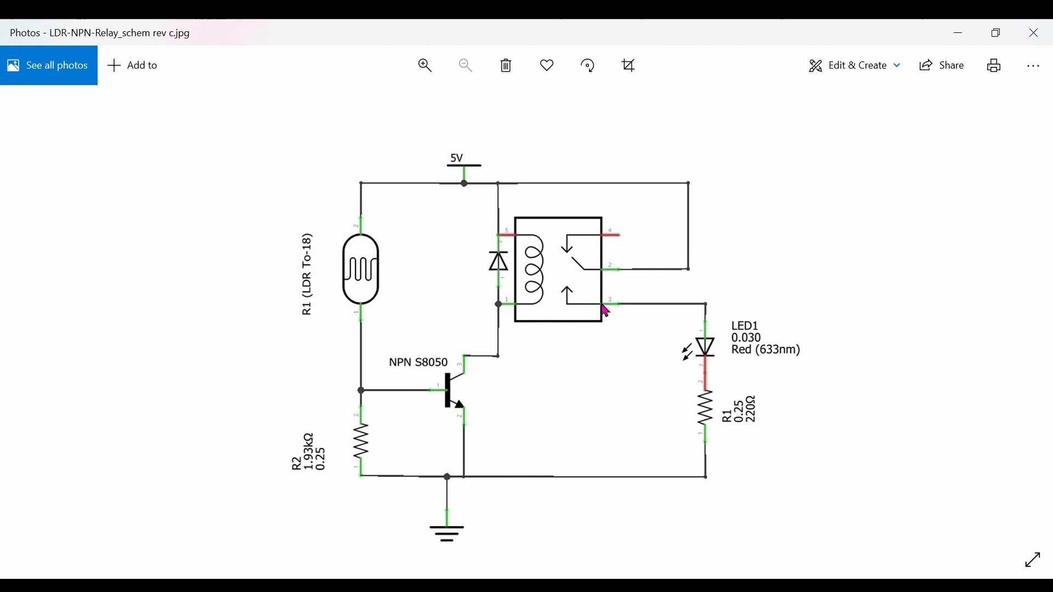
{"action": "mouse_move", "coordinate": [583, 324]}
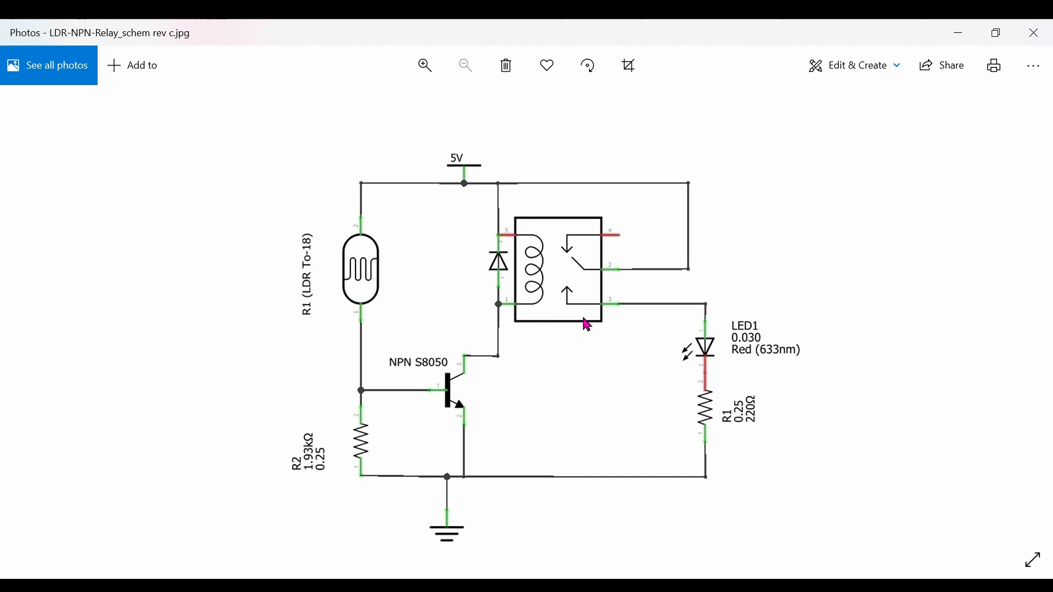
{"action": "mouse_move", "coordinate": [571, 361]}
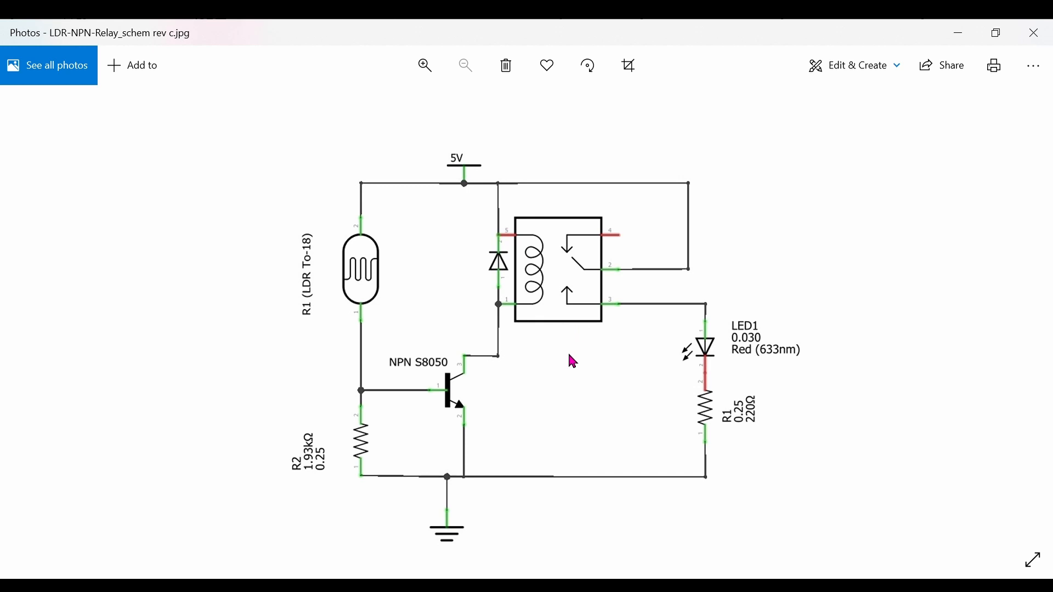
{"action": "mouse_move", "coordinate": [543, 293]}
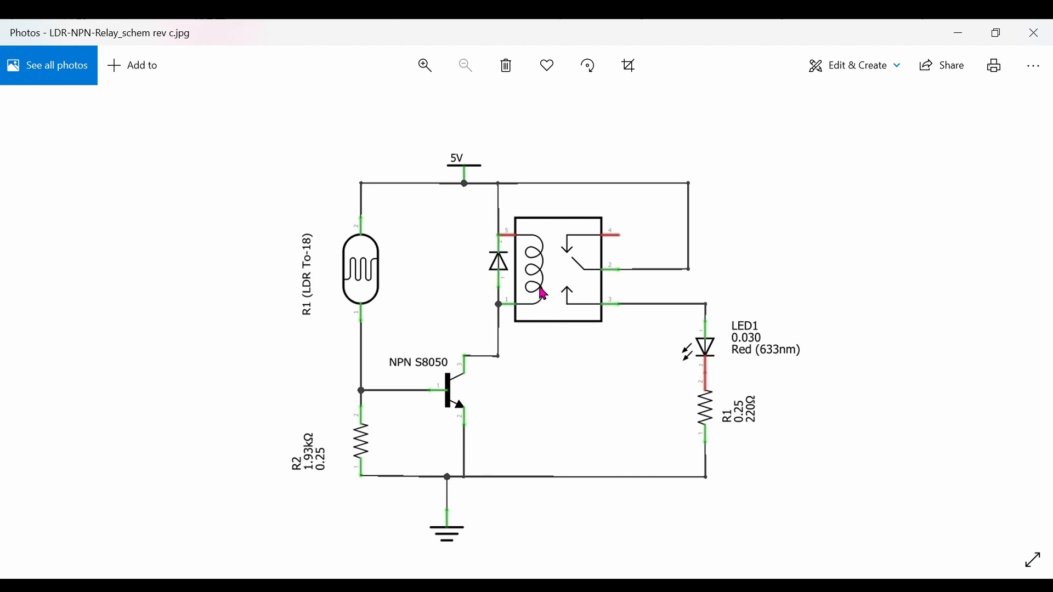
{"action": "mouse_move", "coordinate": [565, 276]}
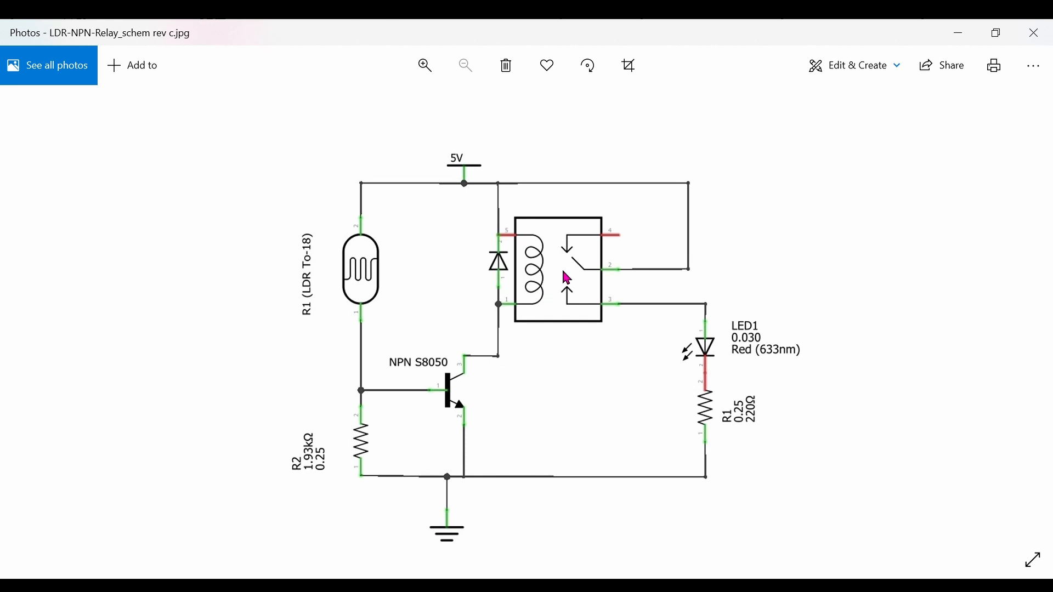
{"action": "mouse_move", "coordinate": [574, 290]}
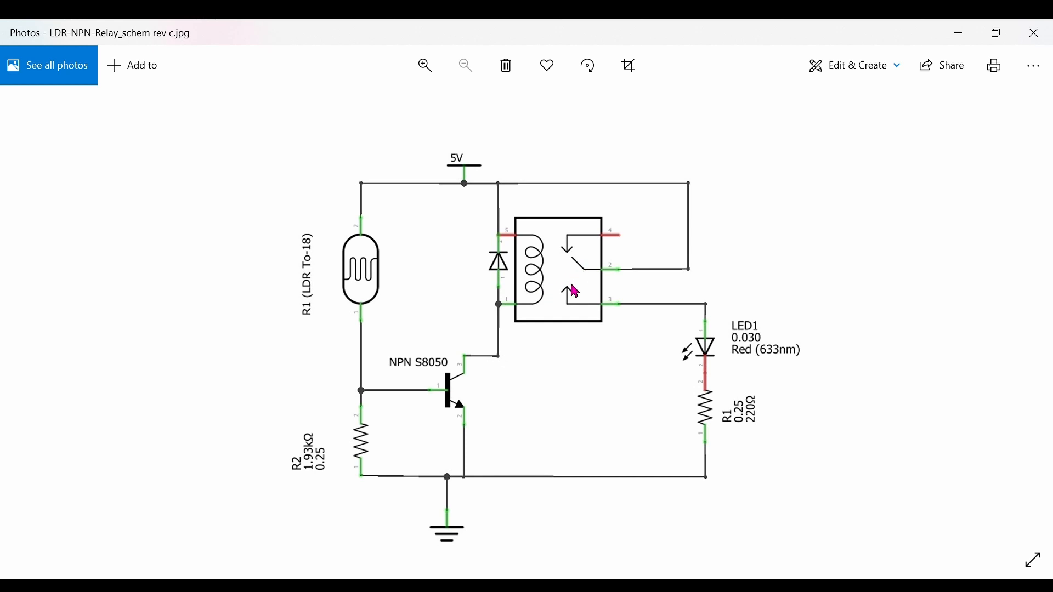
{"action": "mouse_move", "coordinate": [499, 275]}
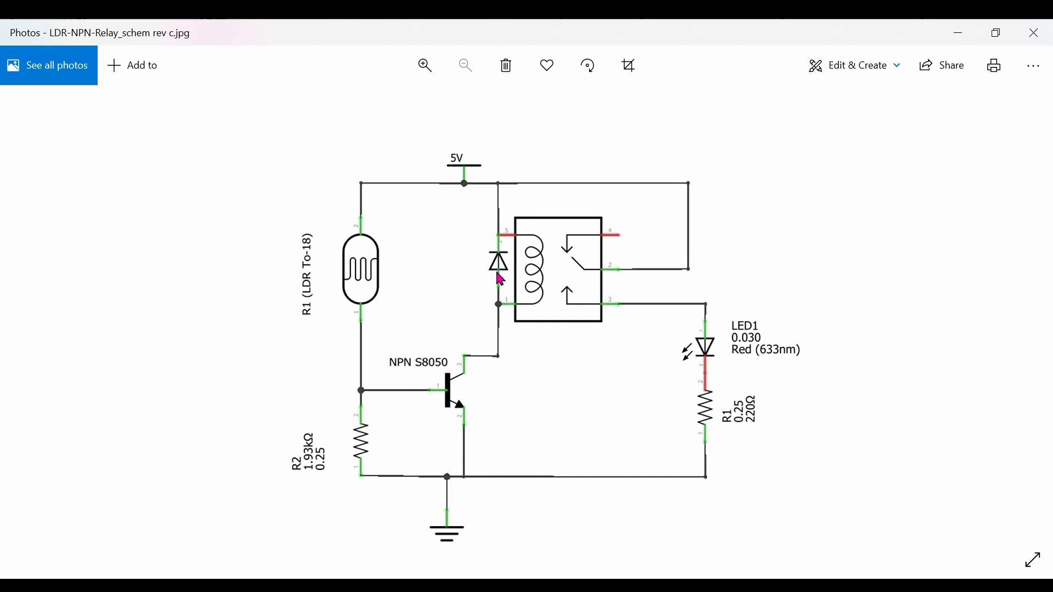
{"action": "mouse_move", "coordinate": [523, 370]}
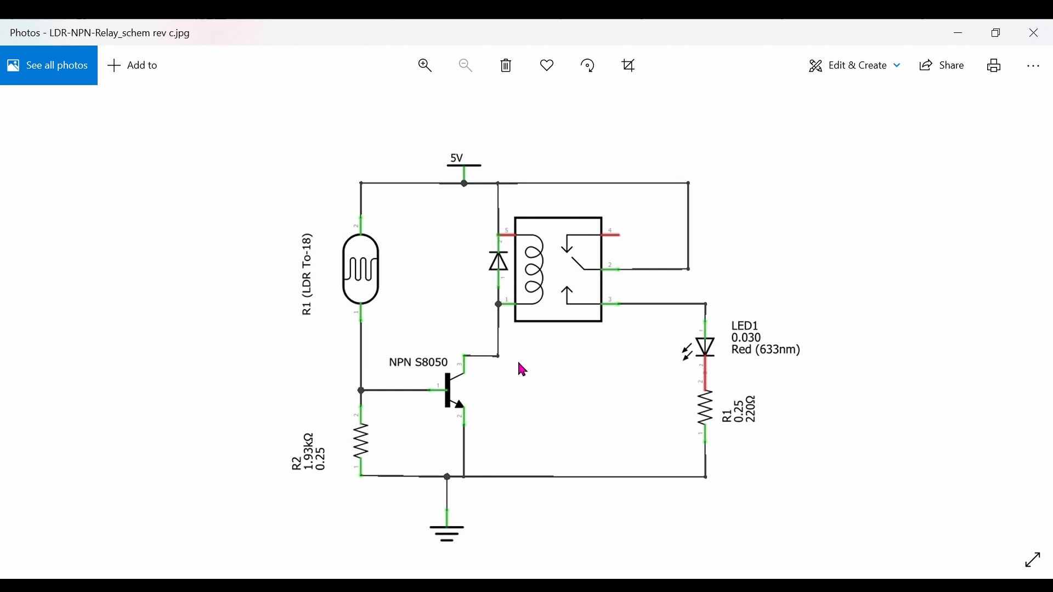
{"action": "mouse_move", "coordinate": [524, 380]}
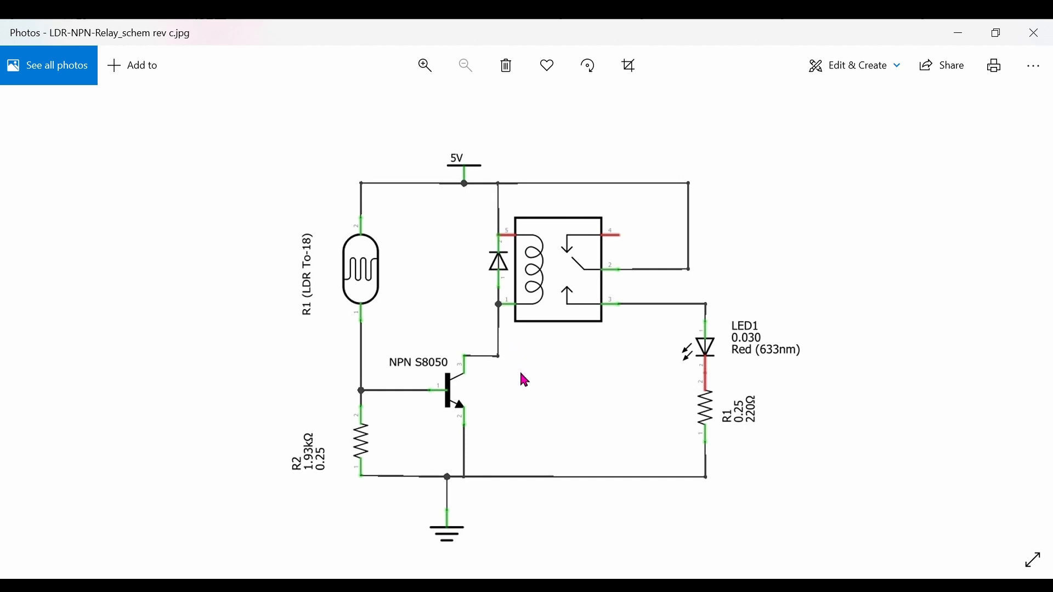
{"action": "mouse_move", "coordinate": [409, 401]}
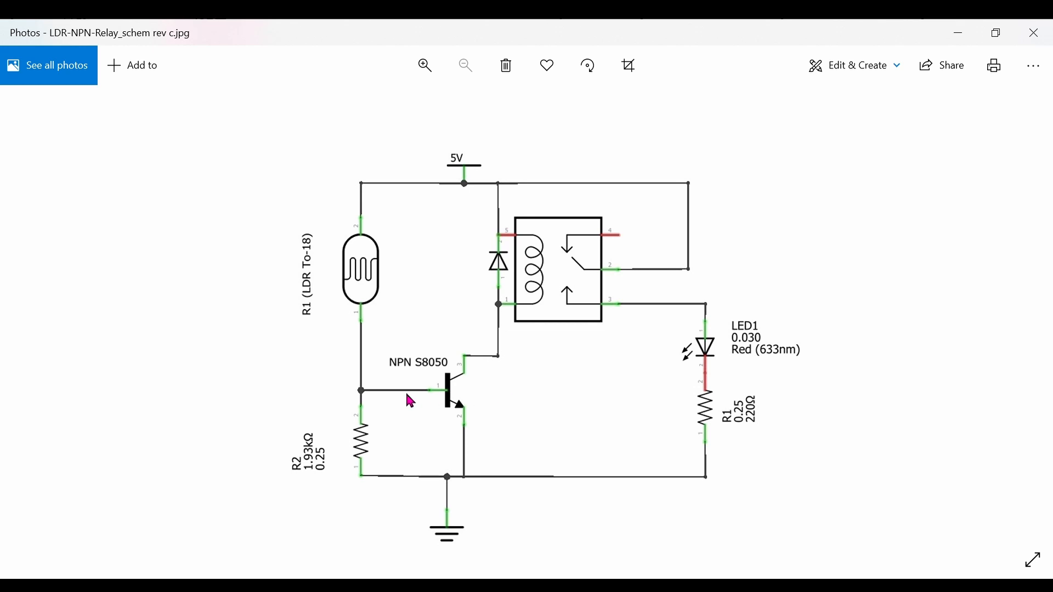
{"action": "mouse_move", "coordinate": [445, 395]}
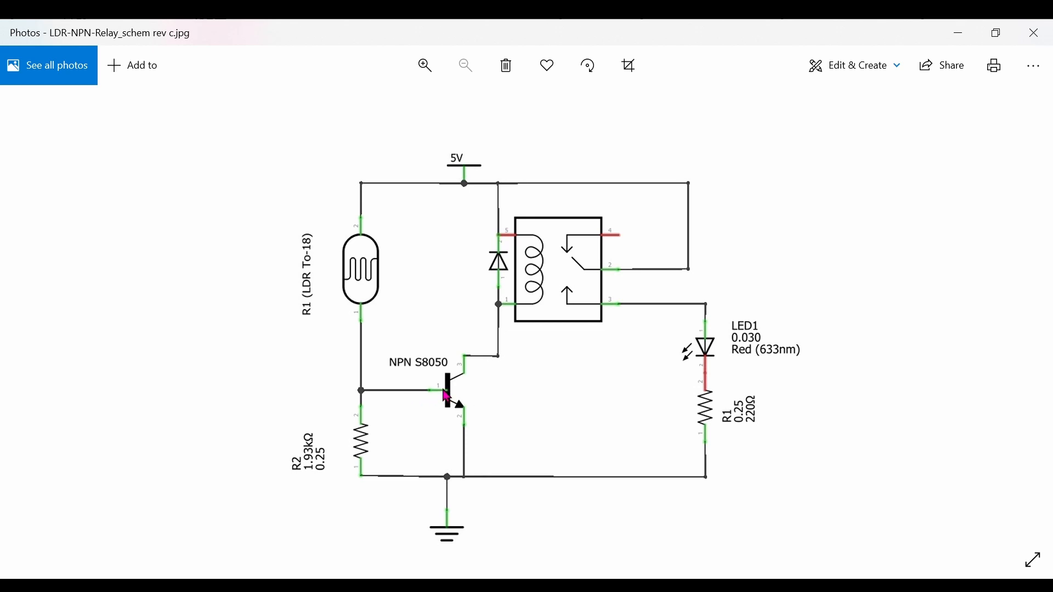
{"action": "mouse_move", "coordinate": [468, 368]}
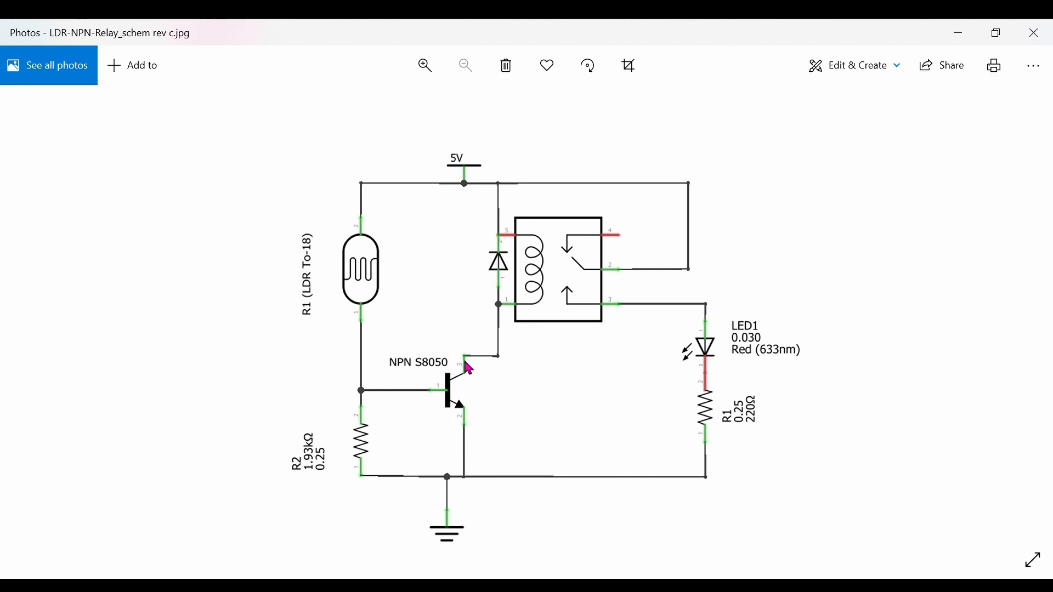
{"action": "mouse_move", "coordinate": [500, 329]}
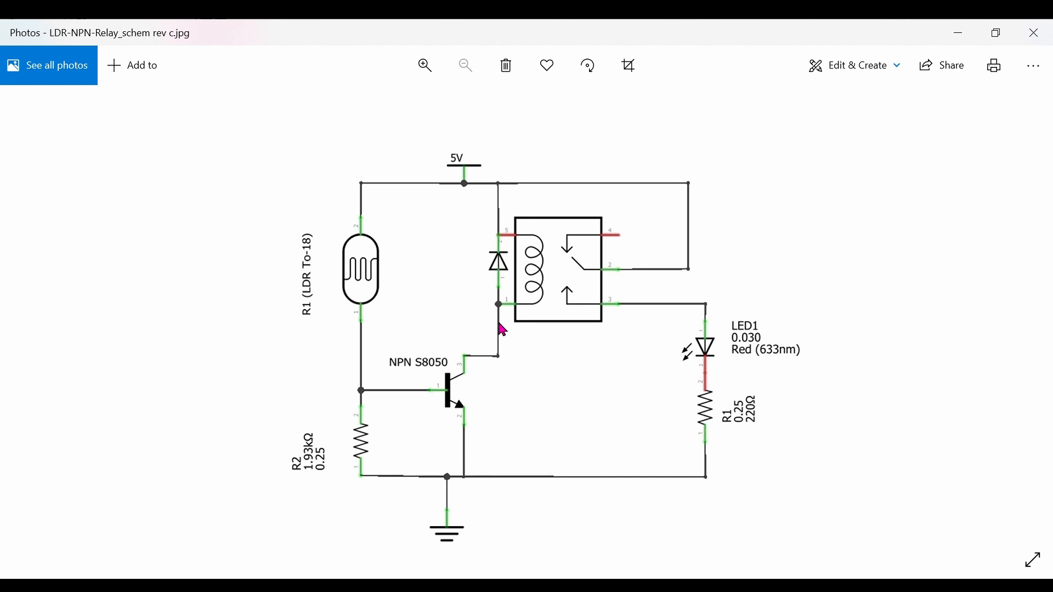
{"action": "mouse_move", "coordinate": [467, 485]}
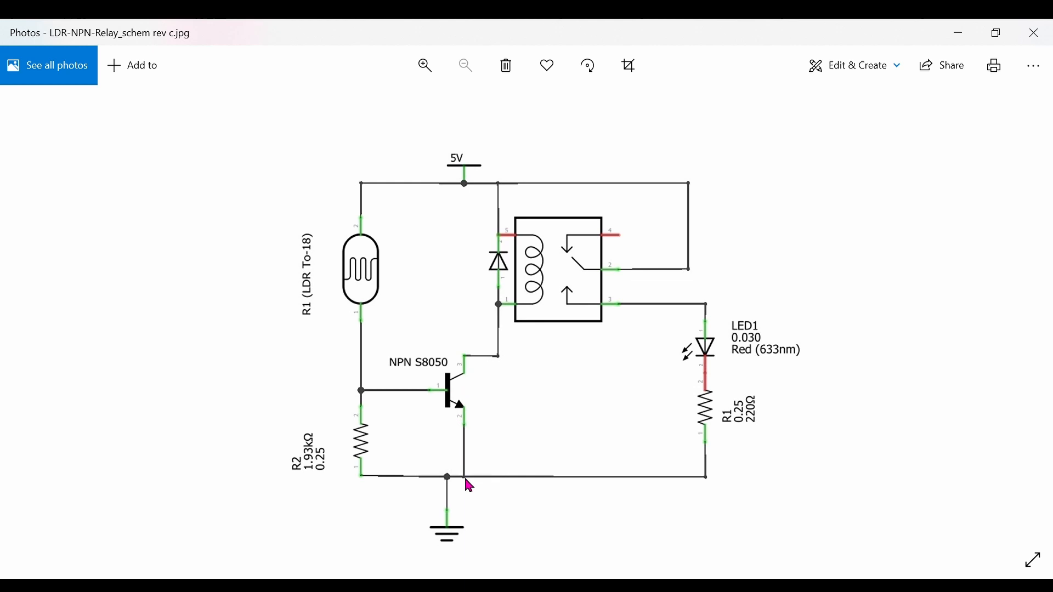
{"action": "mouse_move", "coordinate": [495, 339]}
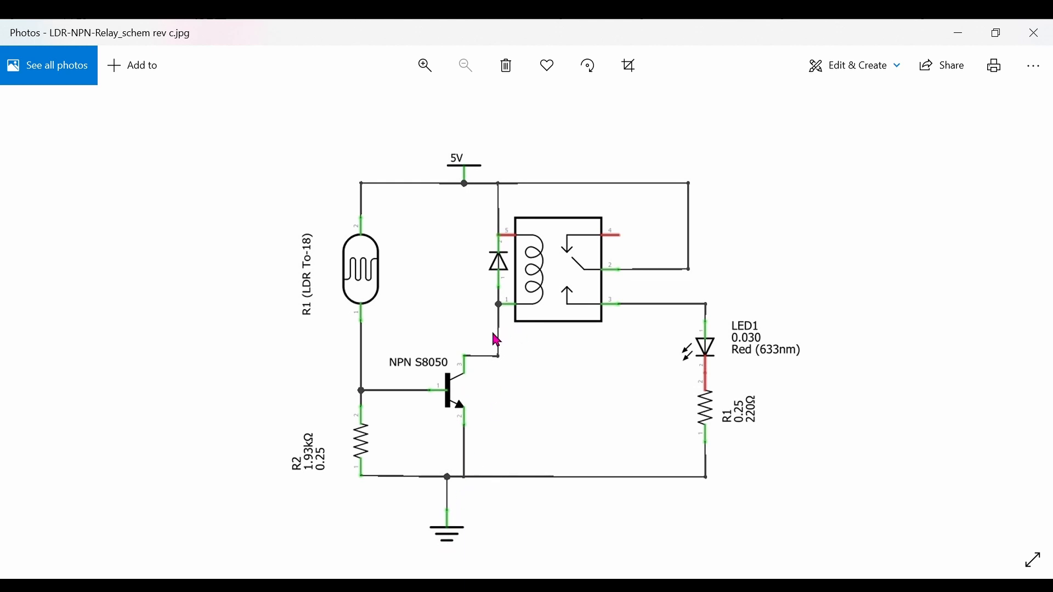
{"action": "mouse_move", "coordinate": [460, 503]}
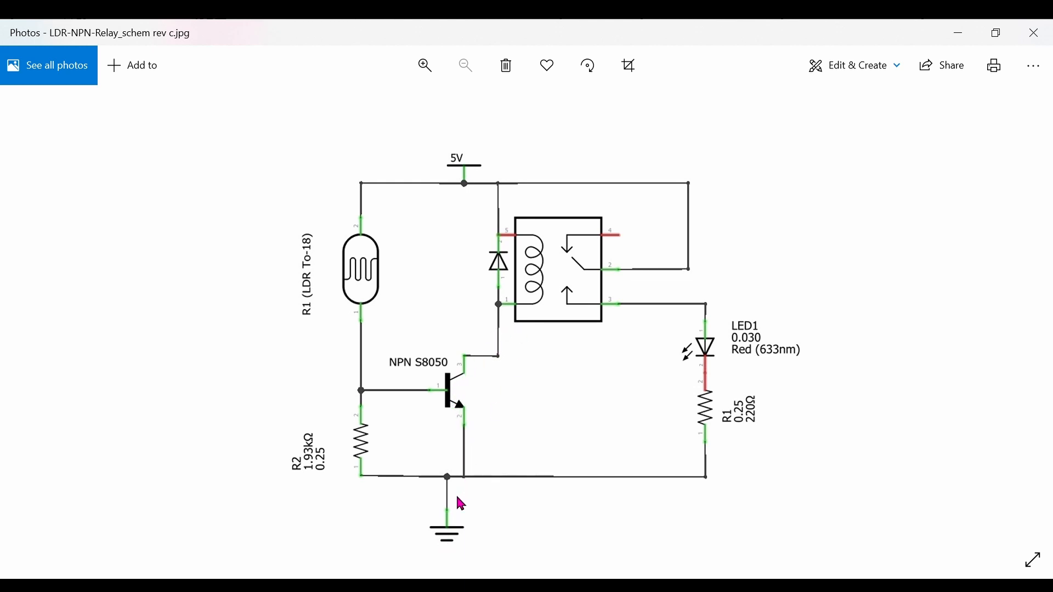
{"action": "mouse_move", "coordinate": [580, 275]}
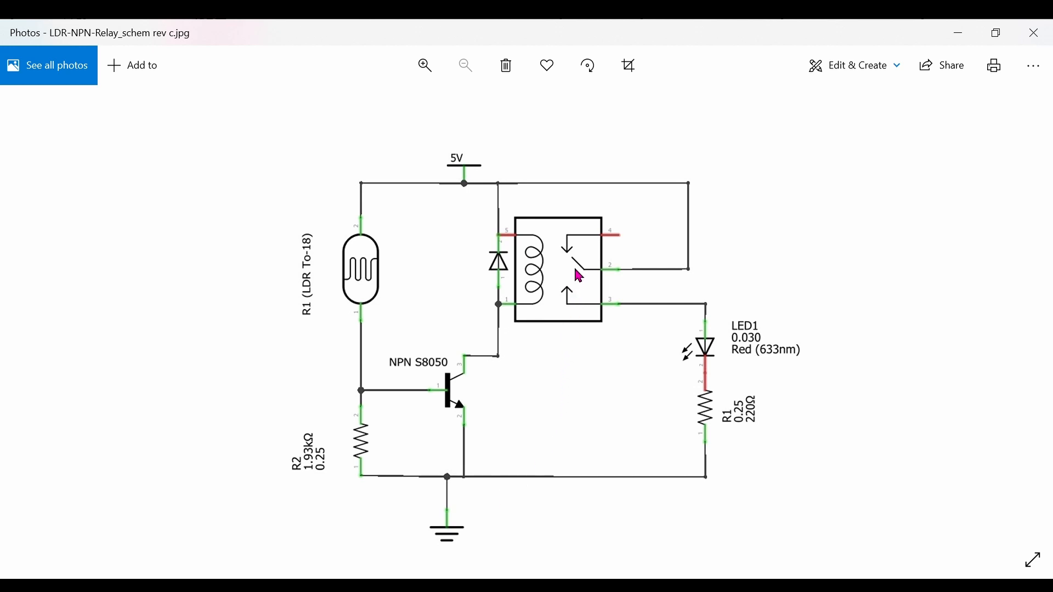
{"action": "mouse_move", "coordinate": [570, 296]}
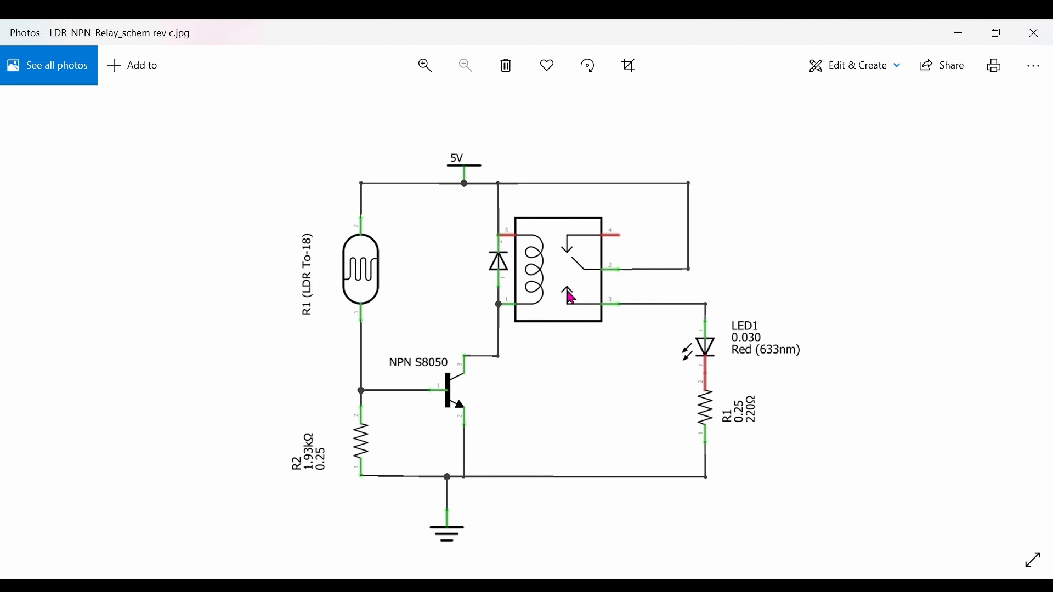
{"action": "mouse_move", "coordinate": [706, 348]}
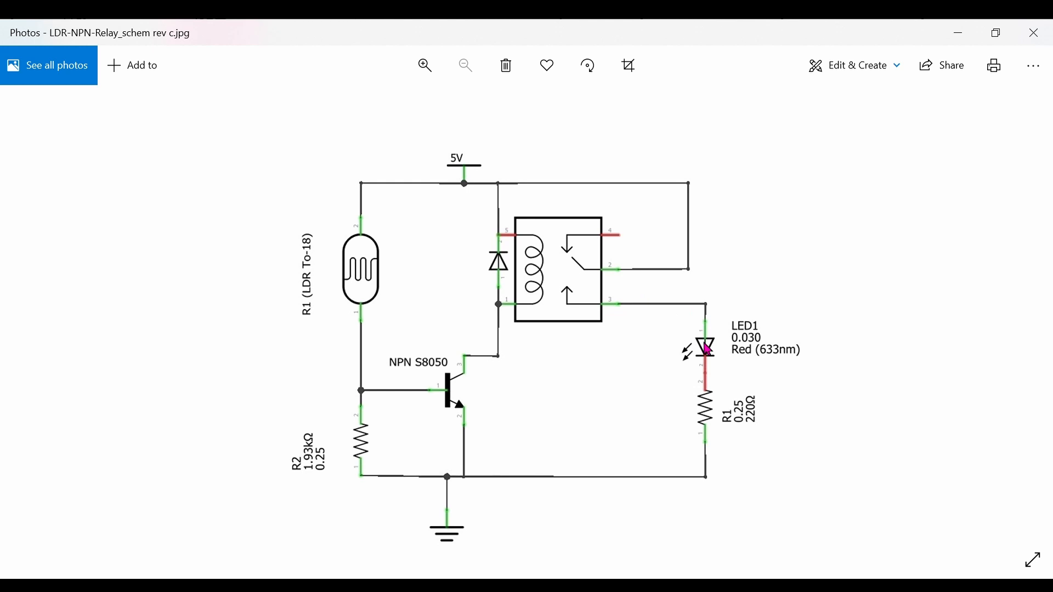
{"action": "mouse_move", "coordinate": [711, 490]}
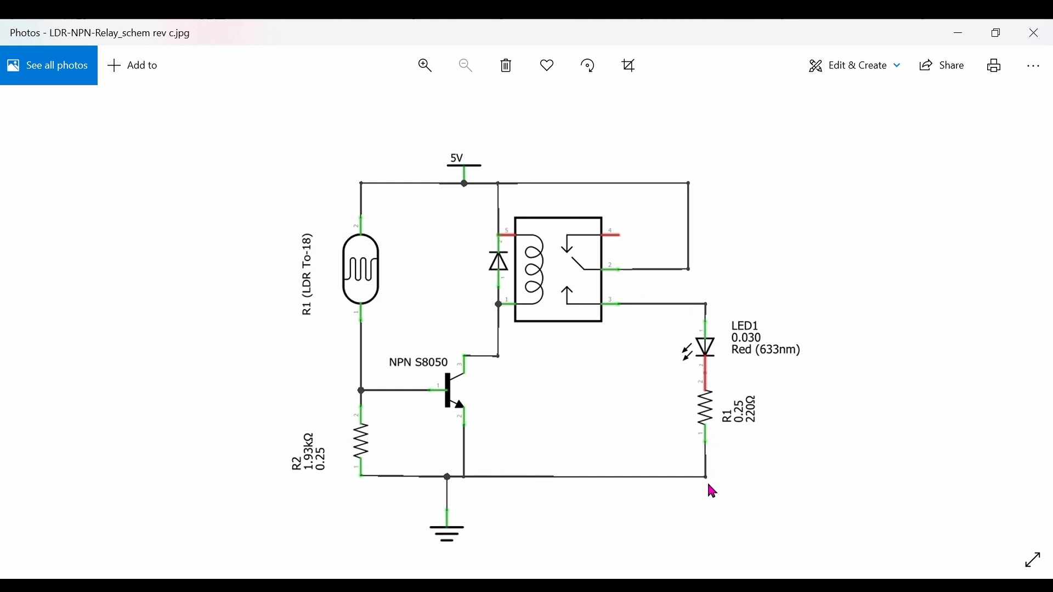
{"action": "mouse_move", "coordinate": [567, 419]}
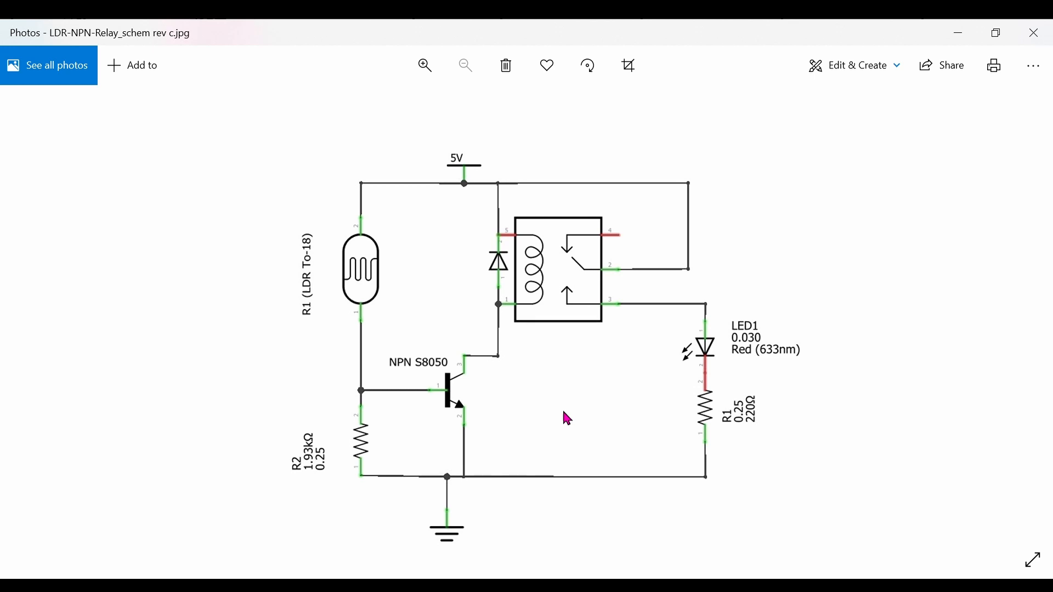
{"action": "mouse_move", "coordinate": [545, 320]}
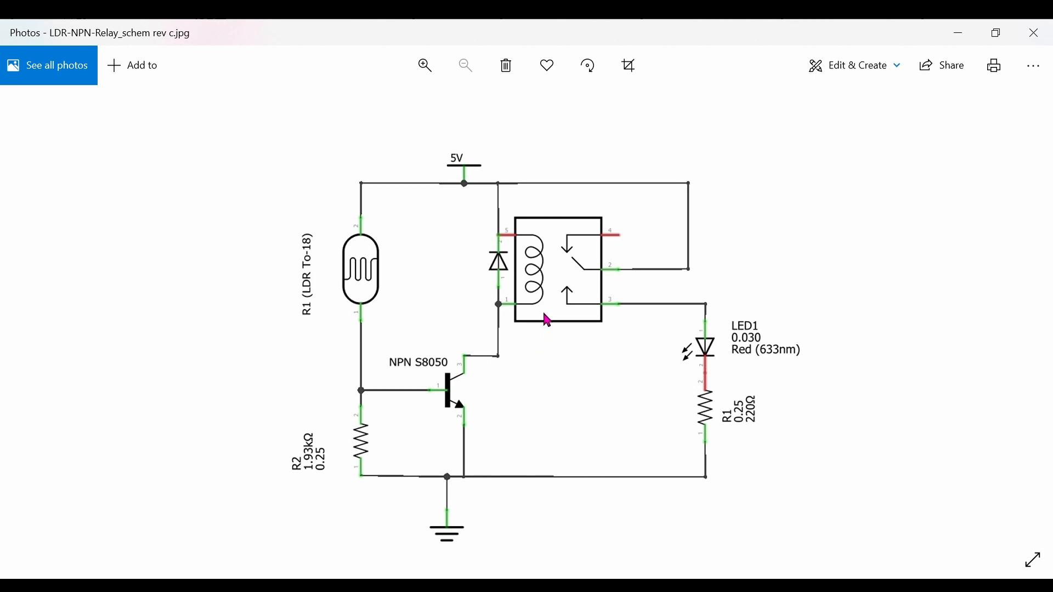
{"action": "mouse_move", "coordinate": [559, 356]}
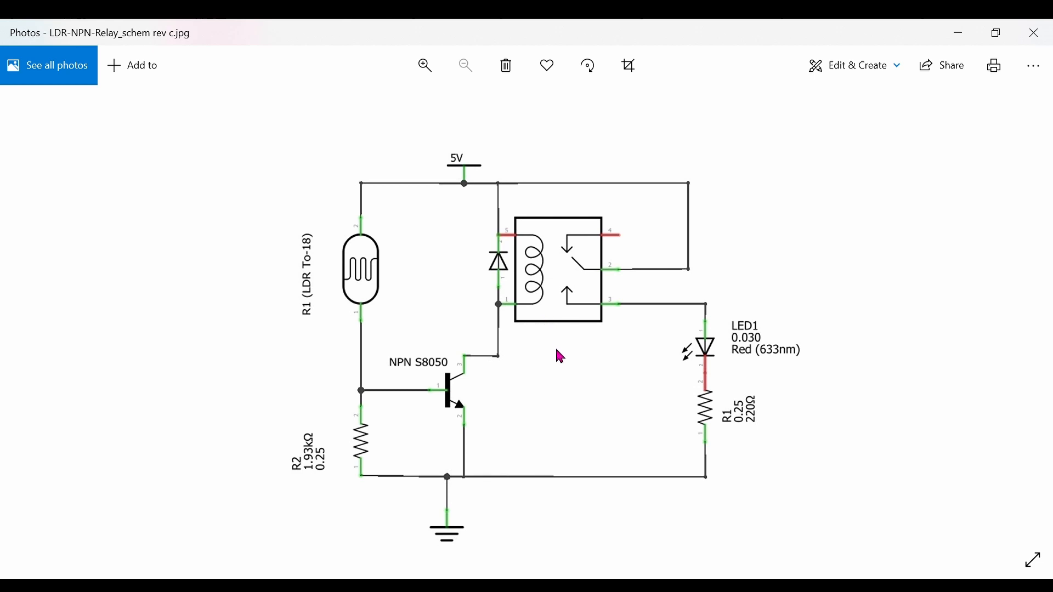
{"action": "mouse_move", "coordinate": [470, 443]}
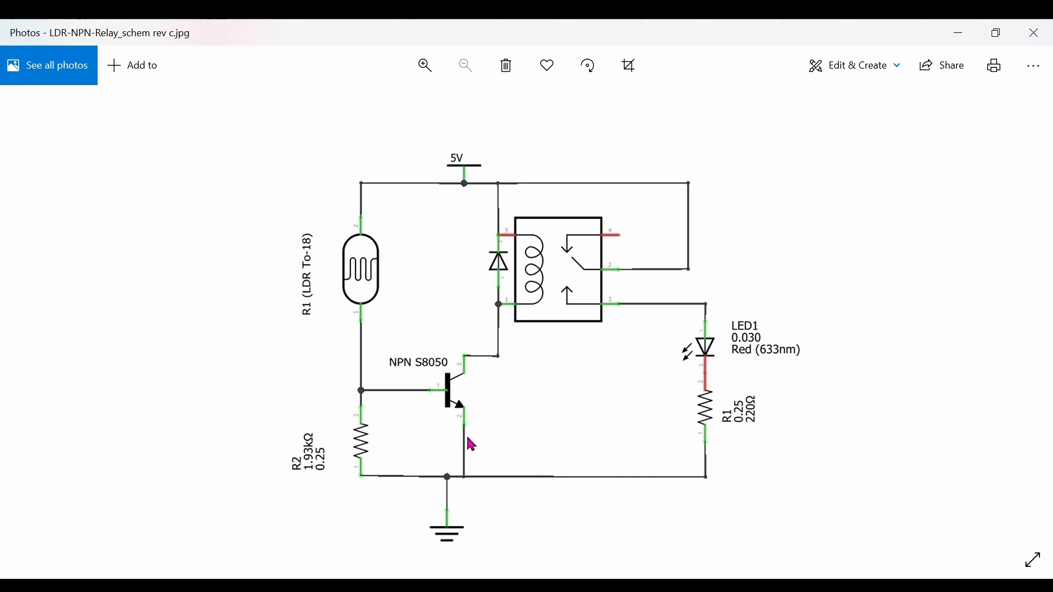
{"action": "mouse_move", "coordinate": [812, 453]}
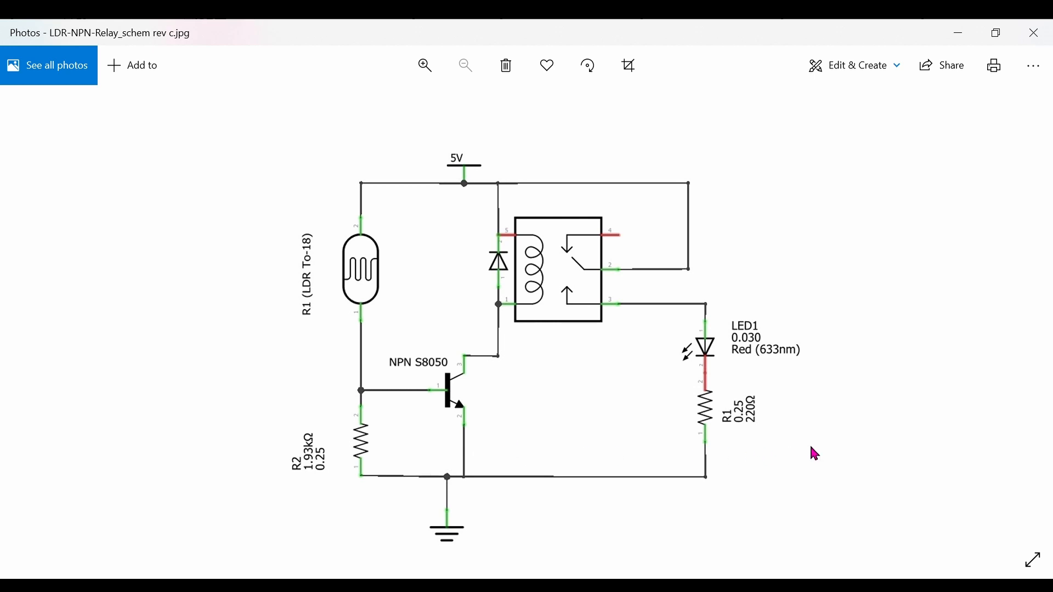